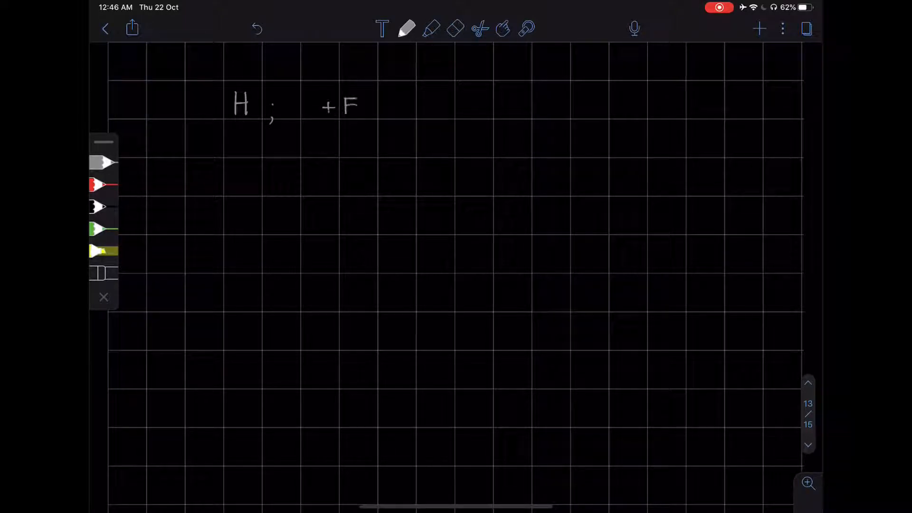
- Handwrite the four eigenvalues of H: +E(p), +E(p), −E(p), −E(p) along the top line
{"action": "left_click_drag", "start_coordinate": [343, 107], "coordinate": [389, 107]}
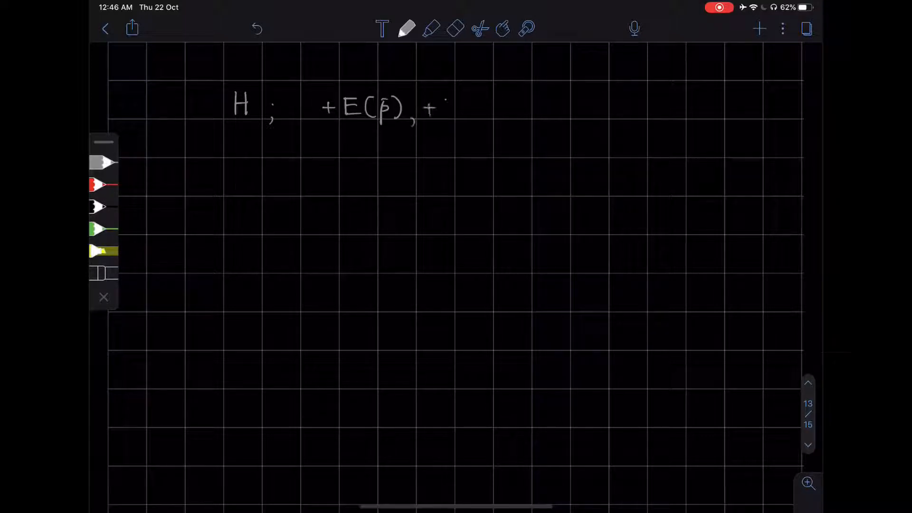
{"action": "left_click_drag", "start_coordinate": [442, 108], "coordinate": [485, 111]}
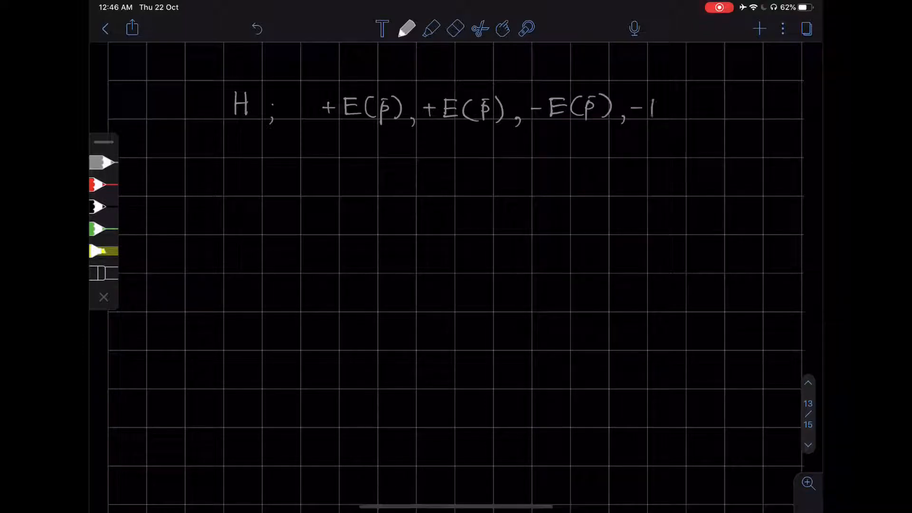
{"action": "left_click_drag", "start_coordinate": [652, 107], "coordinate": [686, 107]}
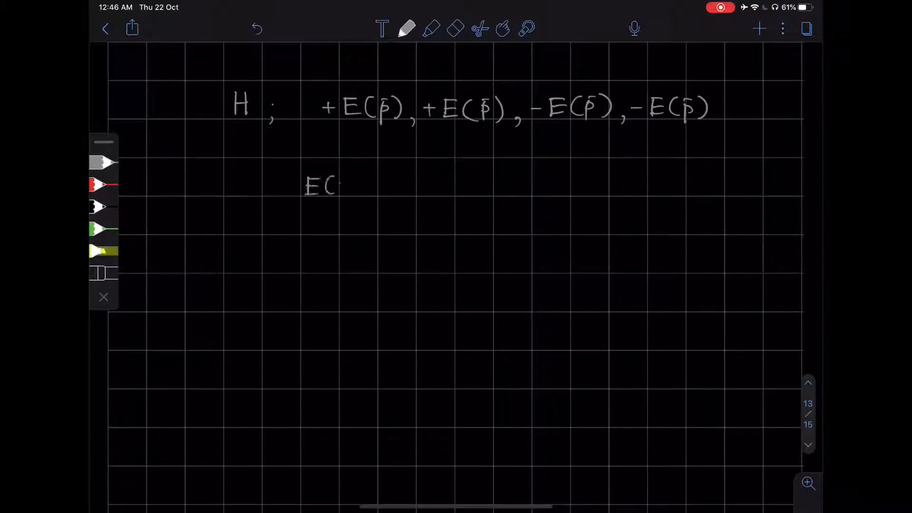
- Write E(p)=√(c²p²+m²c⁴) below, brace the two positive eigenvalues, and turn to page 14
{"action": "left_click_drag", "start_coordinate": [340, 186], "coordinate": [375, 186]}
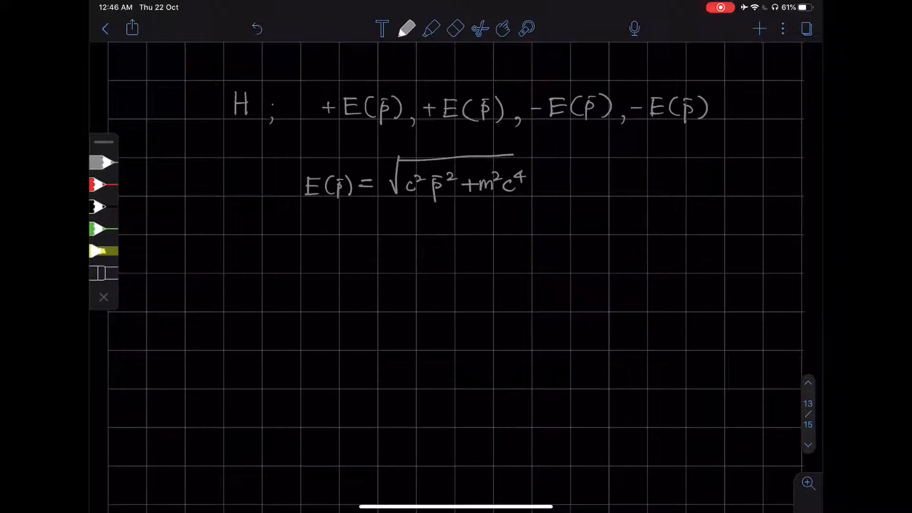
{"action": "left_click_drag", "start_coordinate": [317, 79], "coordinate": [474, 79]}
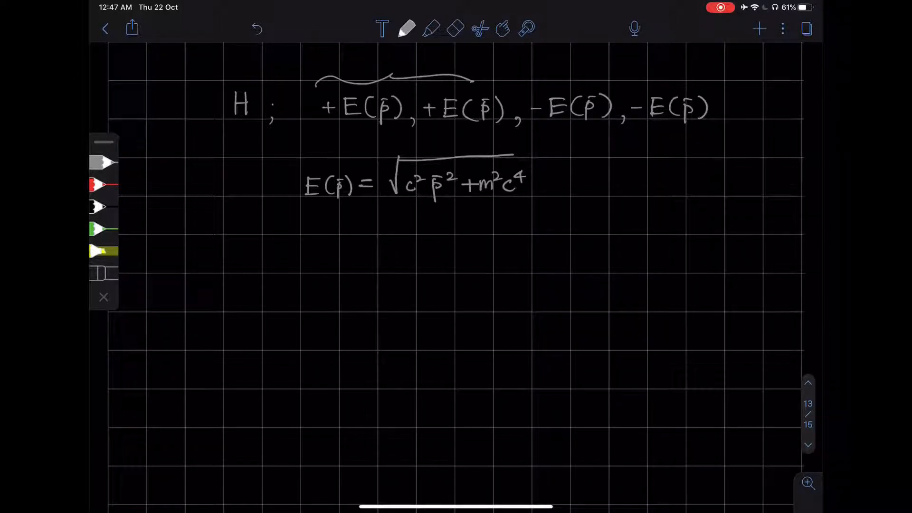
{"action": "left_click_drag", "start_coordinate": [535, 76], "coordinate": [680, 76]}
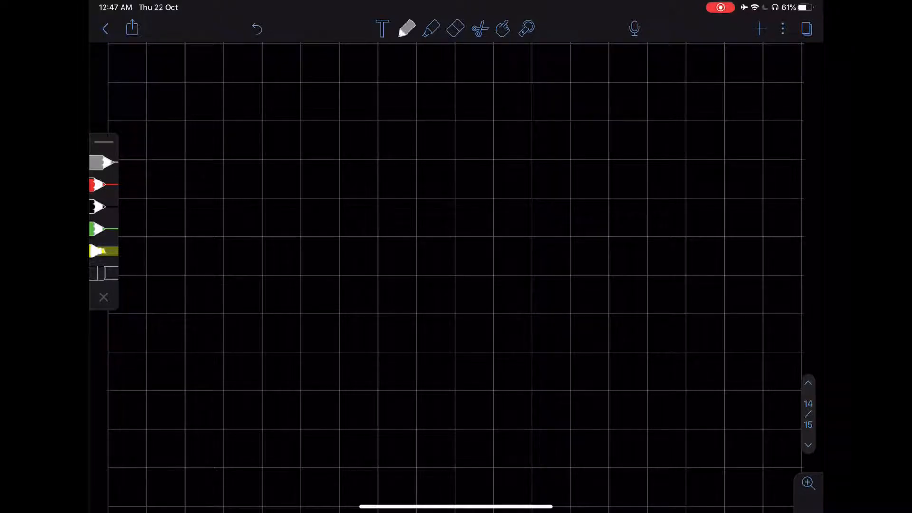
- Draw the vertical energy axis labelled E with the middle horizontal level
{"action": "left_click_drag", "start_coordinate": [377, 81], "coordinate": [377, 101]}
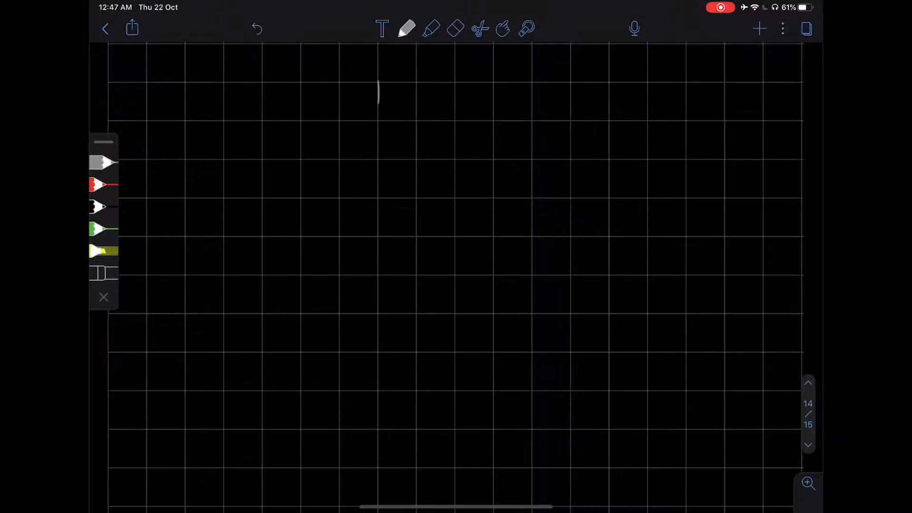
{"action": "left_click_drag", "start_coordinate": [378, 87], "coordinate": [377, 241]}
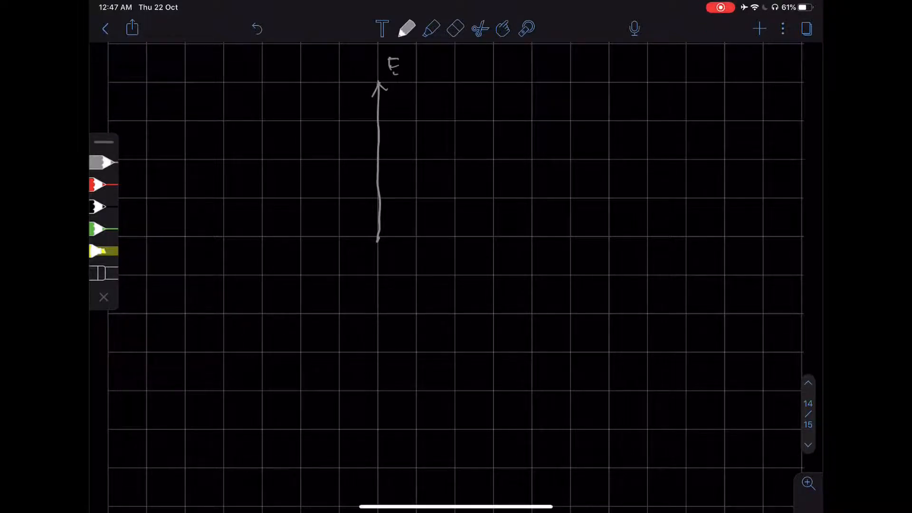
{"action": "left_click_drag", "start_coordinate": [381, 160], "coordinate": [564, 159]}
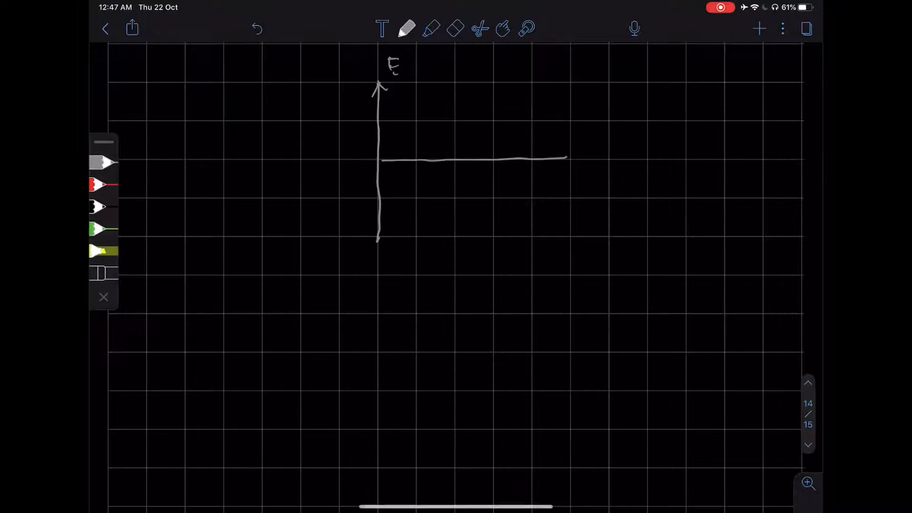
- Add the upper and lower levels and label the three levels mc², 0 and −mc²
{"action": "left_click_drag", "start_coordinate": [381, 121], "coordinate": [433, 121]}
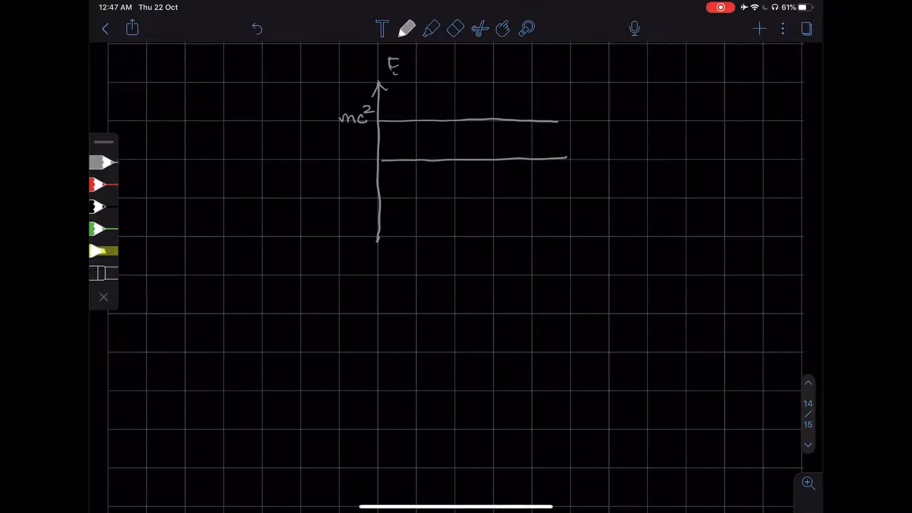
{"action": "left_click_drag", "start_coordinate": [378, 198], "coordinate": [576, 198]}
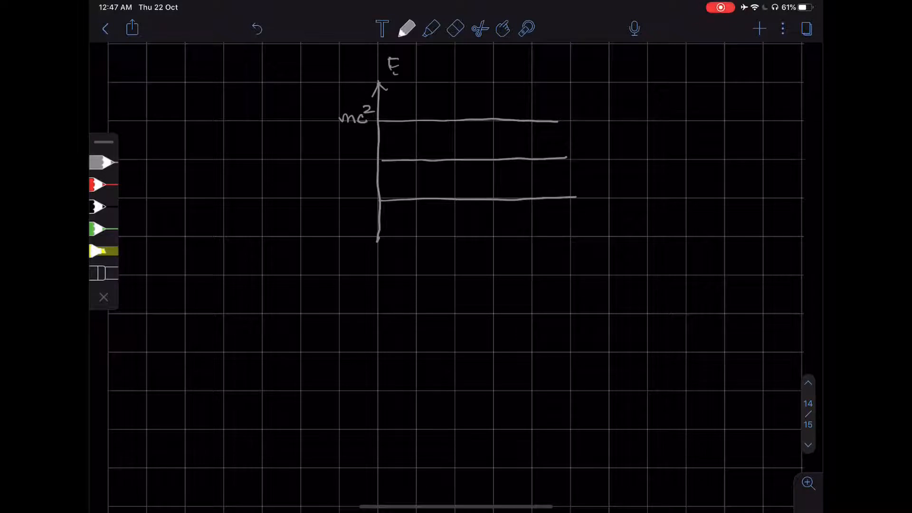
{"action": "left_click_drag", "start_coordinate": [361, 151], "coordinate": [334, 200]}
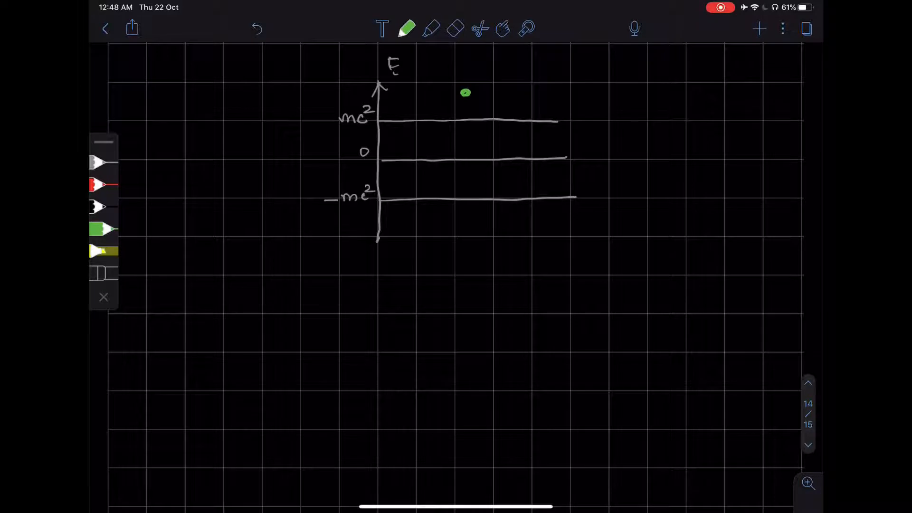
- Draw in green a particle arrow falling past −mc² to a dot, continuing down, with two wavy photon lines
{"action": "left_click_drag", "start_coordinate": [466, 96], "coordinate": [466, 189]}
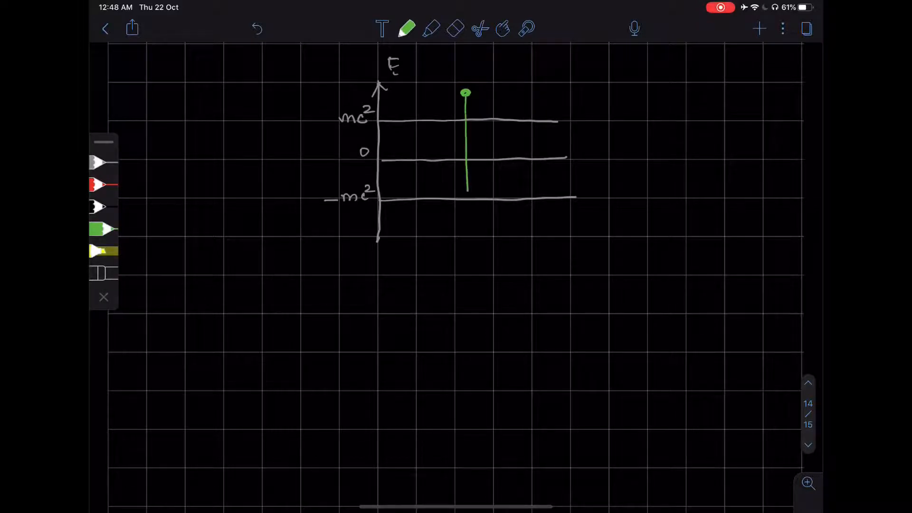
{"action": "left_click_drag", "start_coordinate": [466, 186], "coordinate": [468, 216]}
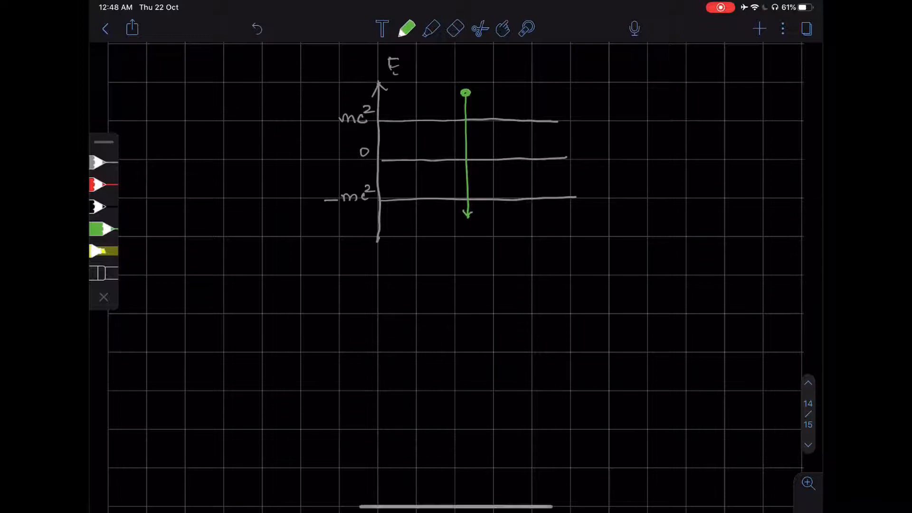
{"action": "left_click", "coordinate": [468, 223]}
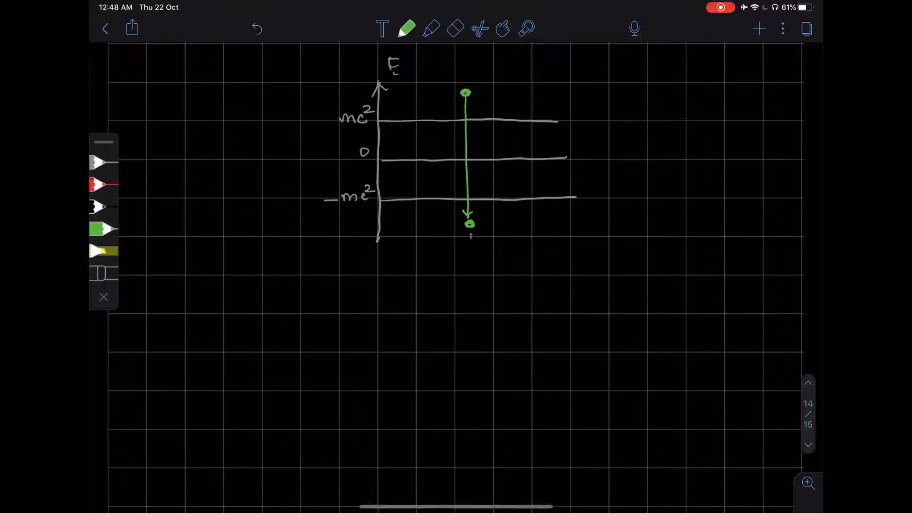
{"action": "left_click_drag", "start_coordinate": [470, 232], "coordinate": [474, 296]}
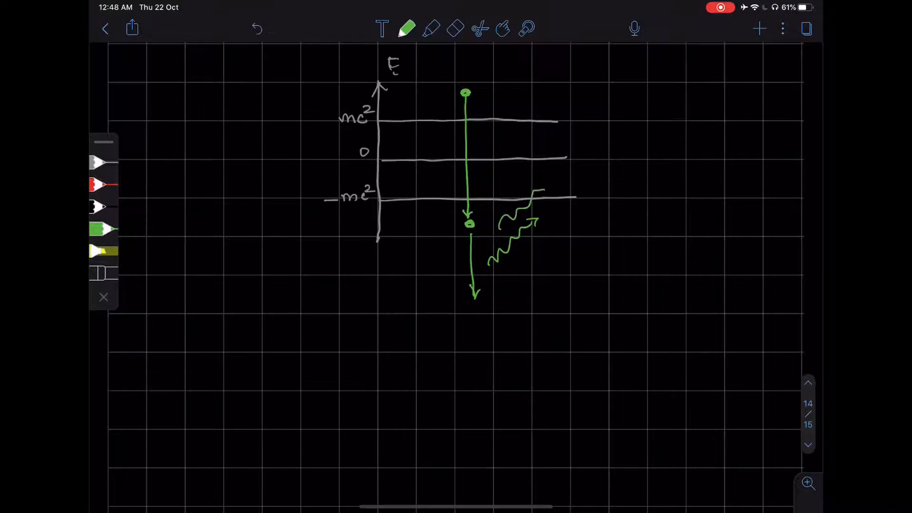
{"action": "left_click_drag", "start_coordinate": [494, 262], "coordinate": [569, 212]}
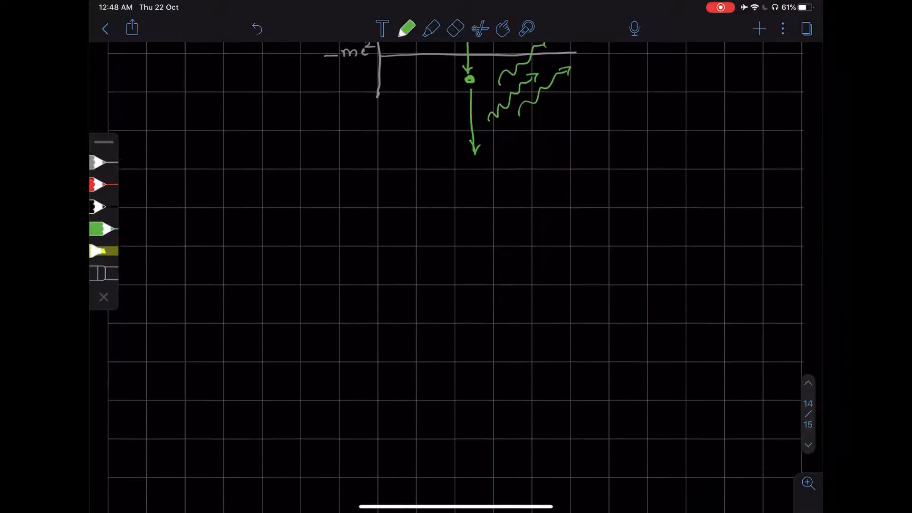
- Fill the region below the −mc² level with green horizontal lines for the Dirac sea
{"action": "scroll", "scroll_direction": "down", "scroll_amount": 3}
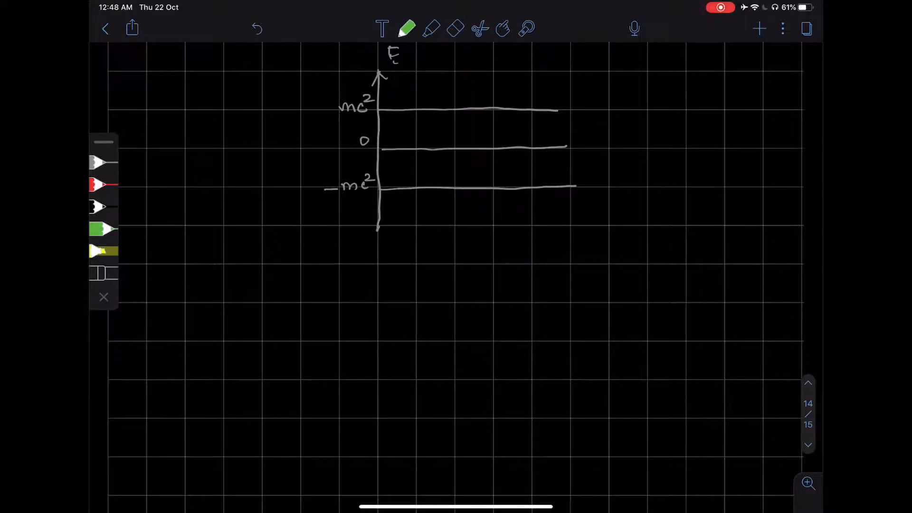
{"action": "left_click", "coordinate": [101, 231]}
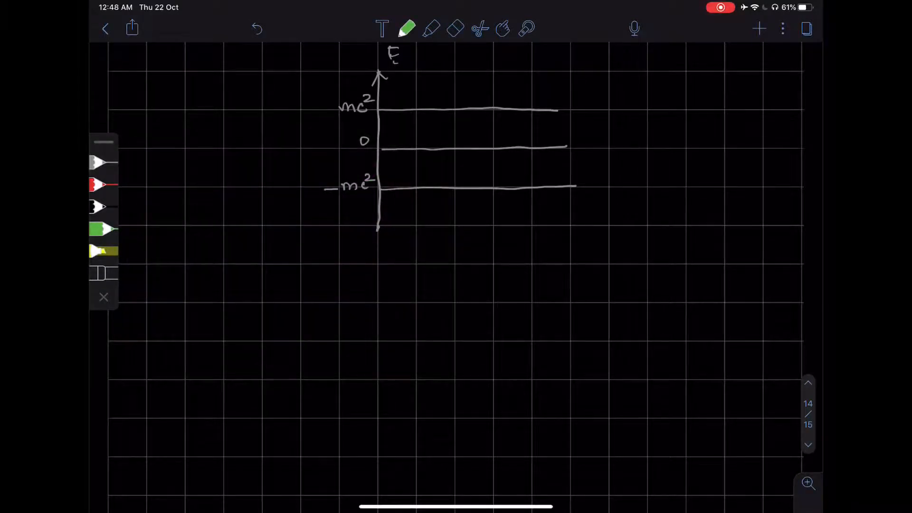
{"action": "left_click_drag", "start_coordinate": [384, 195], "coordinate": [581, 200]}
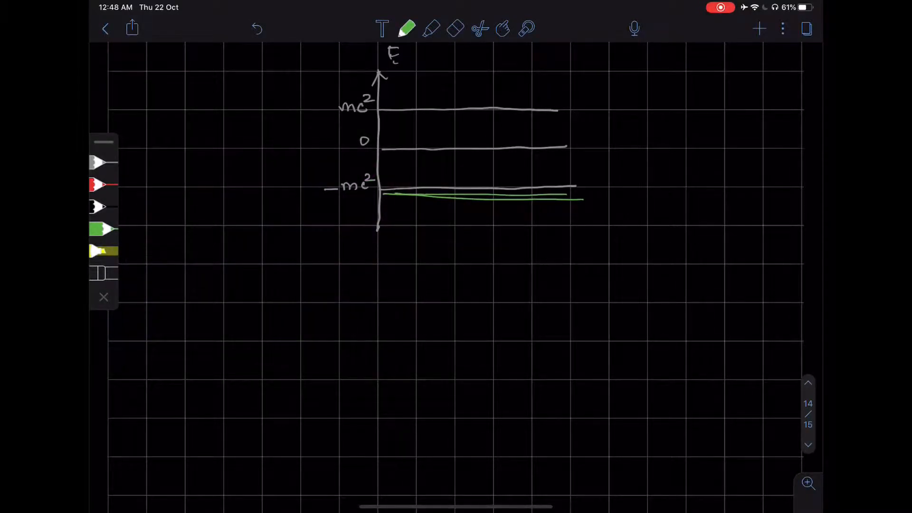
{"action": "left_click_drag", "start_coordinate": [383, 192], "coordinate": [575, 197]}
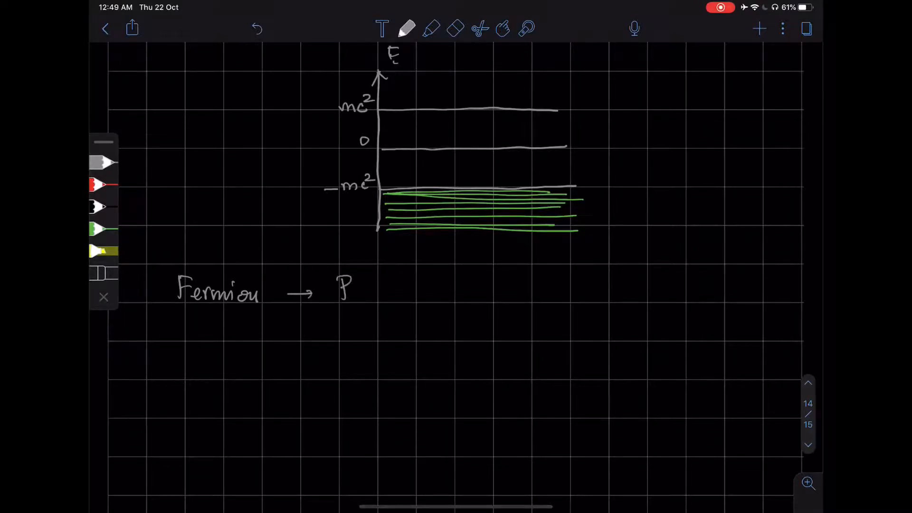
- Handwrite 'Pauli exclusion principle.' after 'Fermion →', then pick the green pen
{"action": "type", "text": "Pauli"}
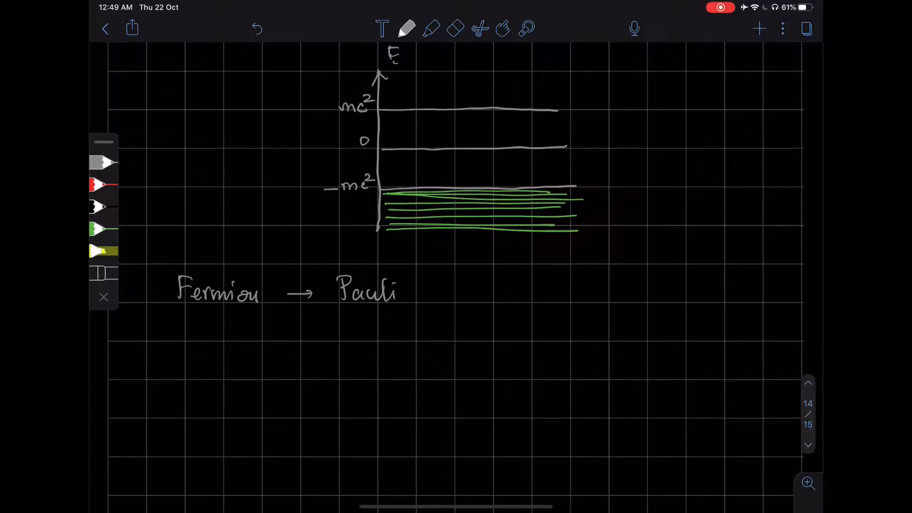
{"action": "type", "text": "exclusion"}
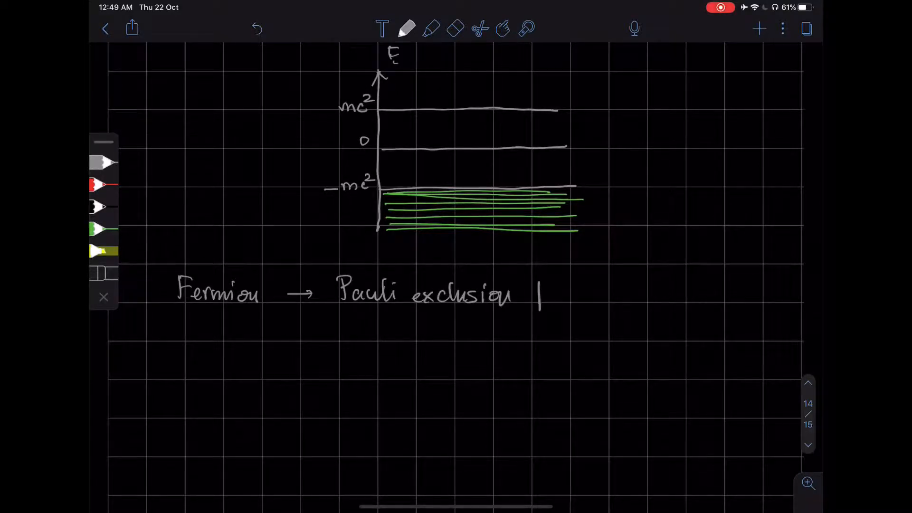
{"action": "type", "text": "principle."}
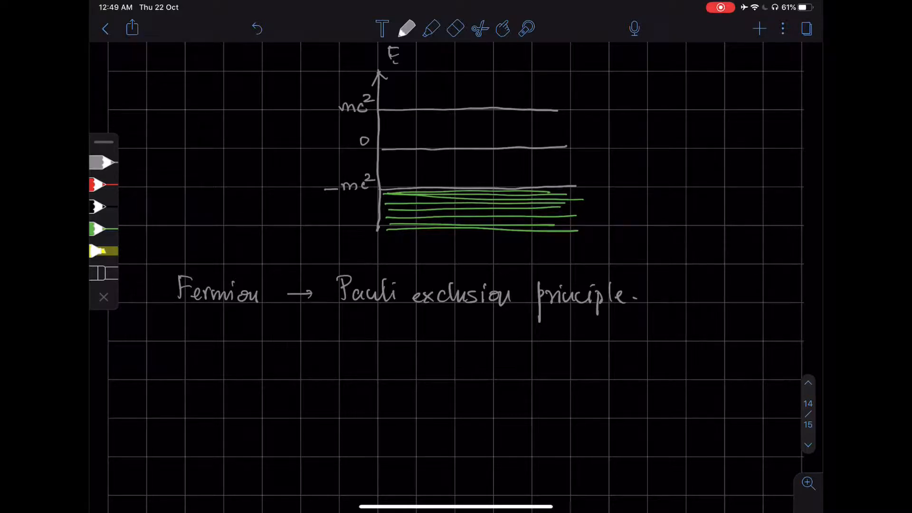
{"action": "left_click", "coordinate": [100, 230]}
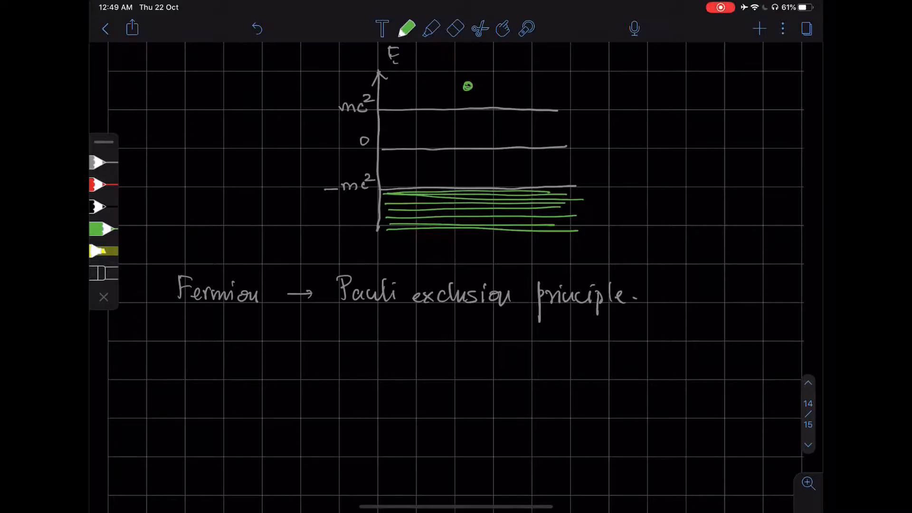
- Draw a wavy green arrow from the dot down to −mc² and label the band 'Dirac Sea'
{"action": "left_click_drag", "start_coordinate": [470, 96], "coordinate": [474, 180]}
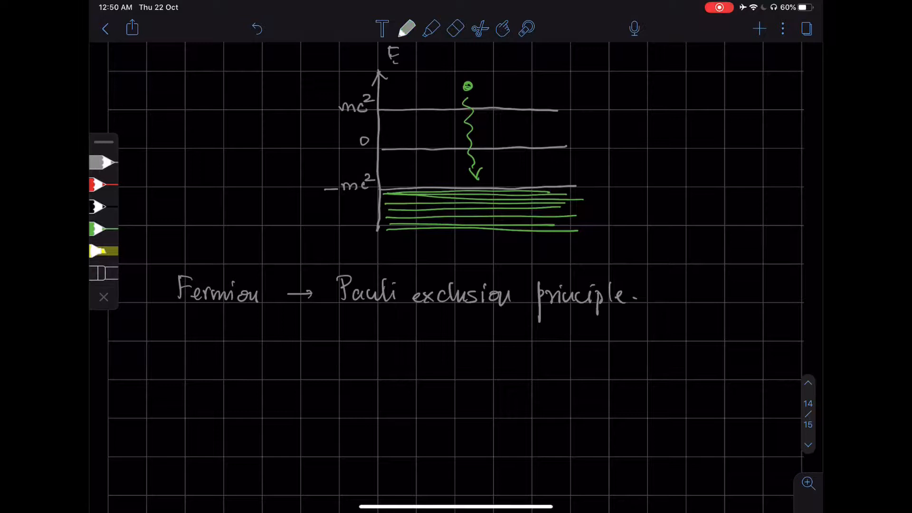
{"action": "type", "text": "Dirac Sea"}
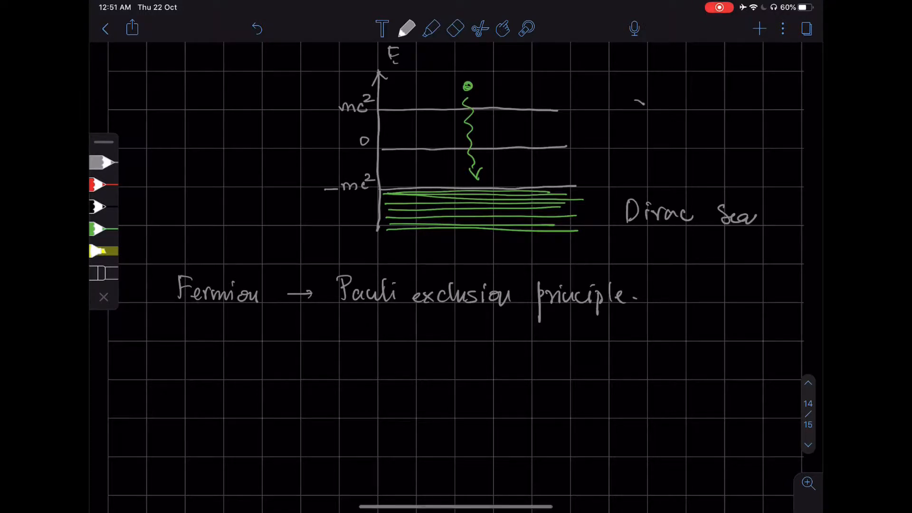
- Draw an incoming wavy arrow to −mc², an upward arrow from the sea, and a red hole dot
{"action": "left_click_drag", "start_coordinate": [639, 101], "coordinate": [558, 180]}
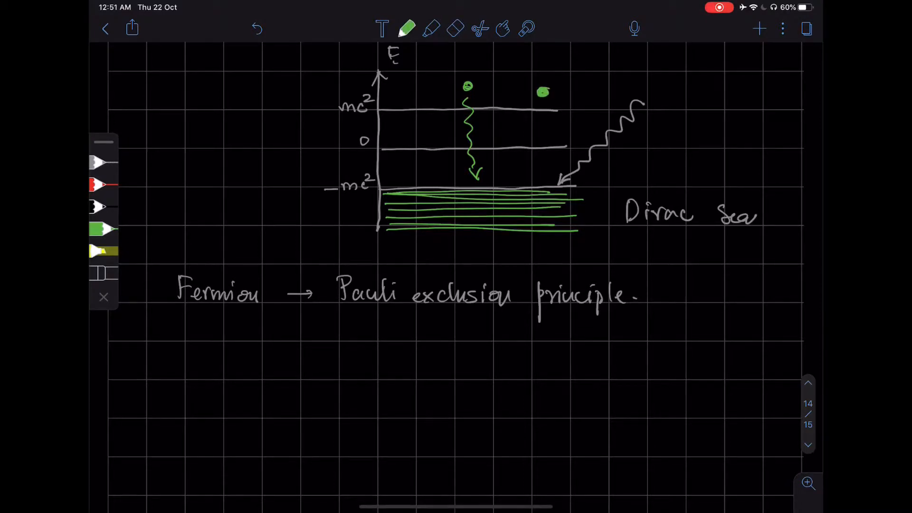
{"action": "left_click_drag", "start_coordinate": [543, 186], "coordinate": [543, 120]}
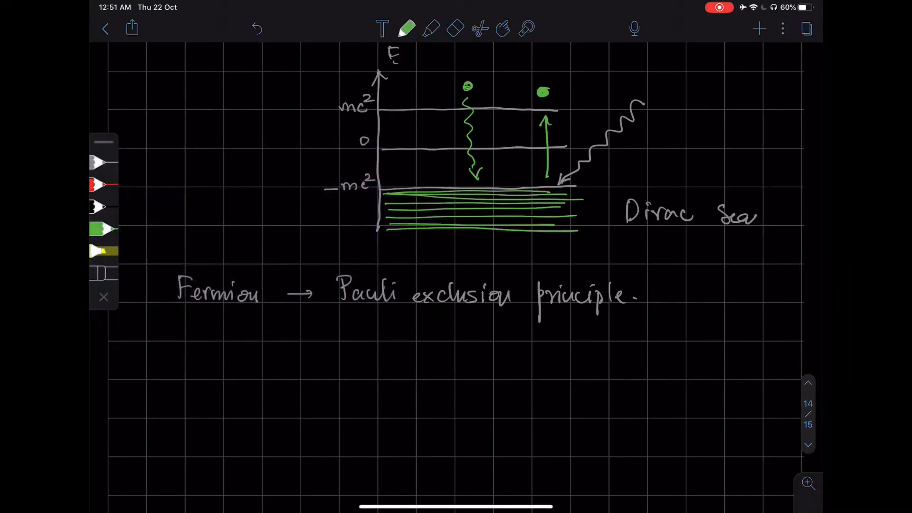
{"action": "left_click", "coordinate": [97, 184]}
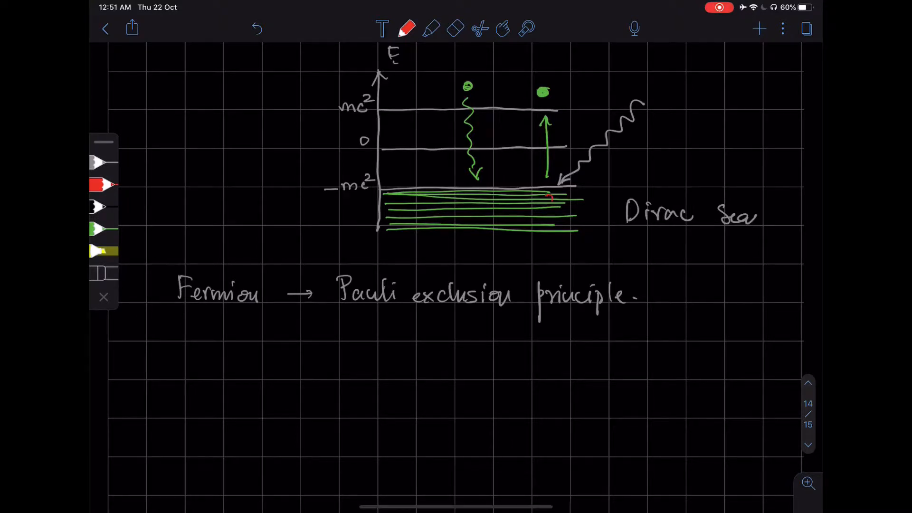
{"action": "left_click", "coordinate": [547, 213]}
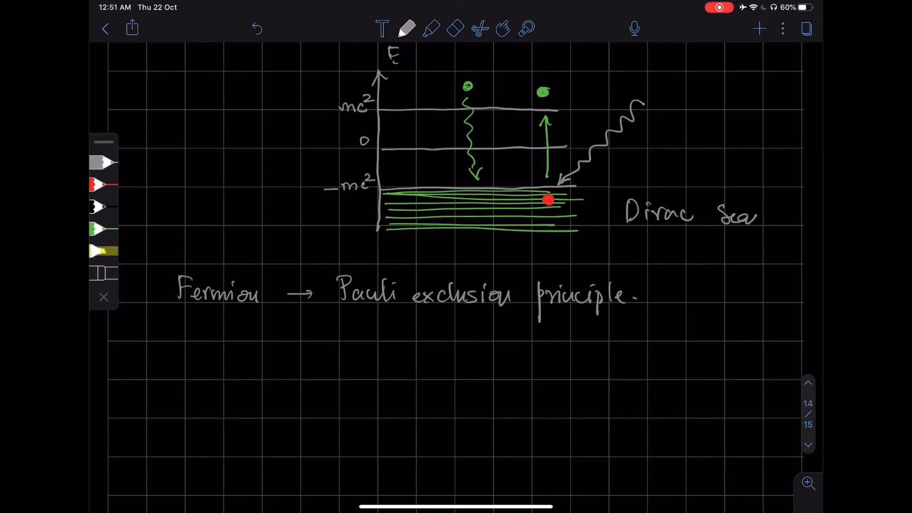
- Label the red dot 'hole' with an arrow and the excited particle 'electron'
{"action": "type", "text": "hol"}
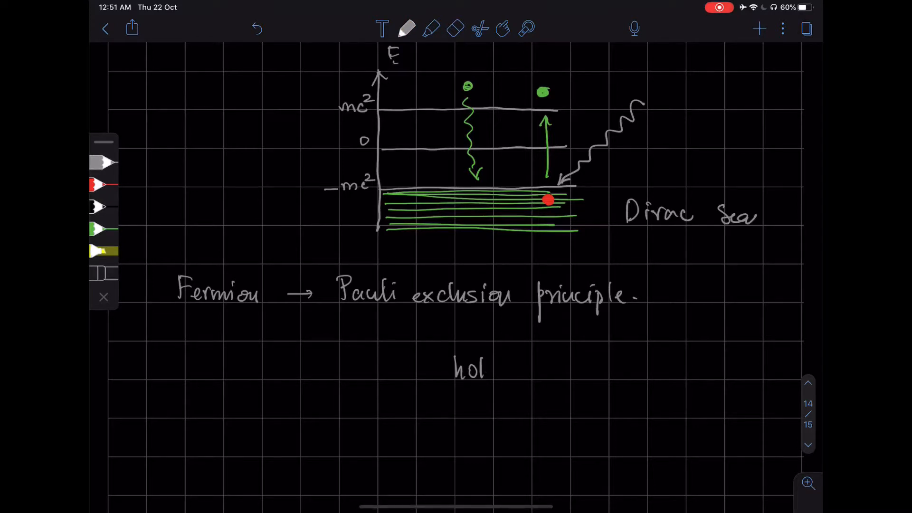
{"action": "left_click_drag", "start_coordinate": [558, 186], "coordinate": [649, 169]}
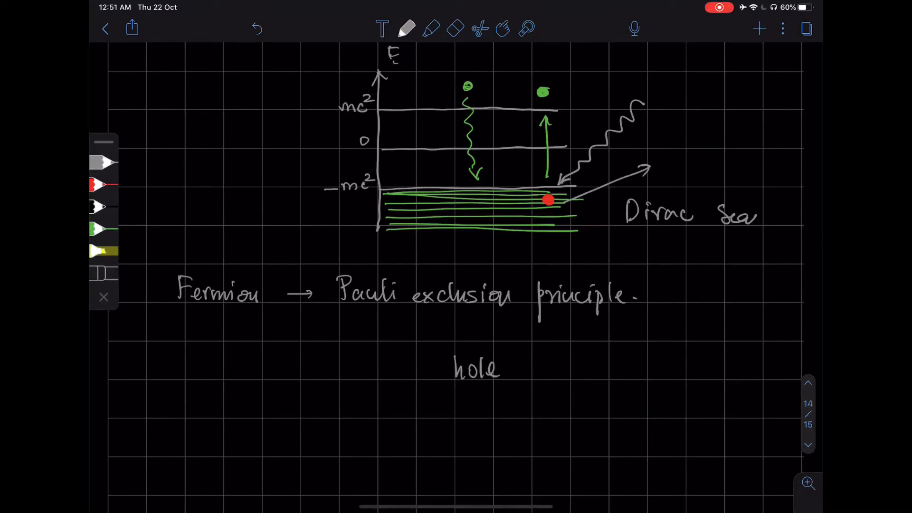
{"action": "type", "text": "hole"}
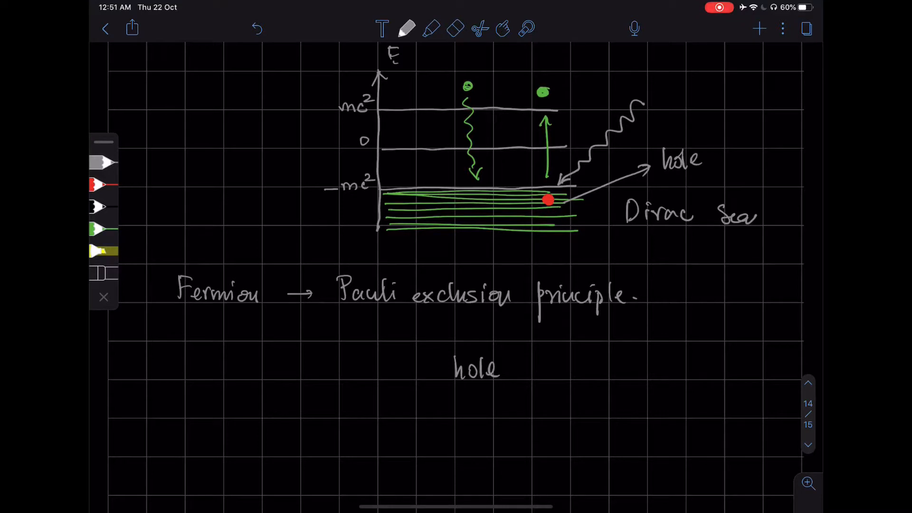
{"action": "type", "text": "electron."}
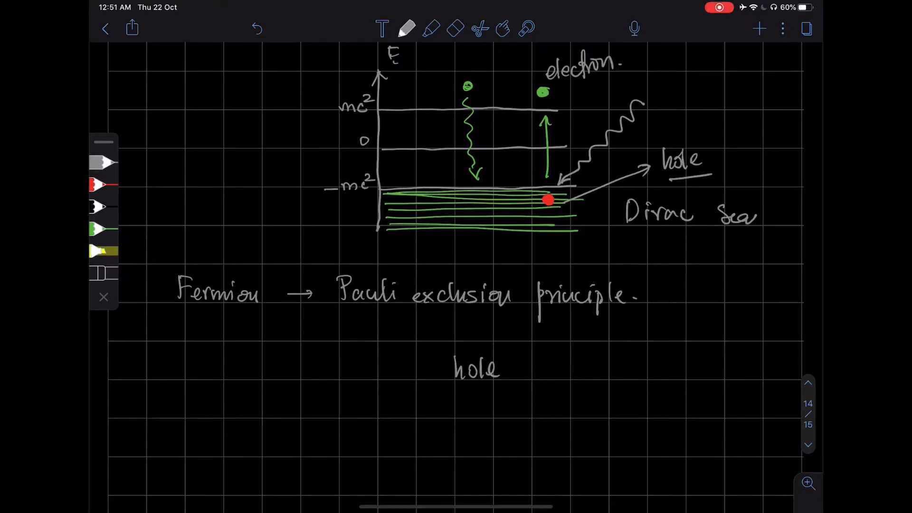
- Sketch small grey dots with short arrows beside the red hole in the sea's top line
{"action": "left_click_drag", "start_coordinate": [663, 186], "coordinate": [718, 186]}
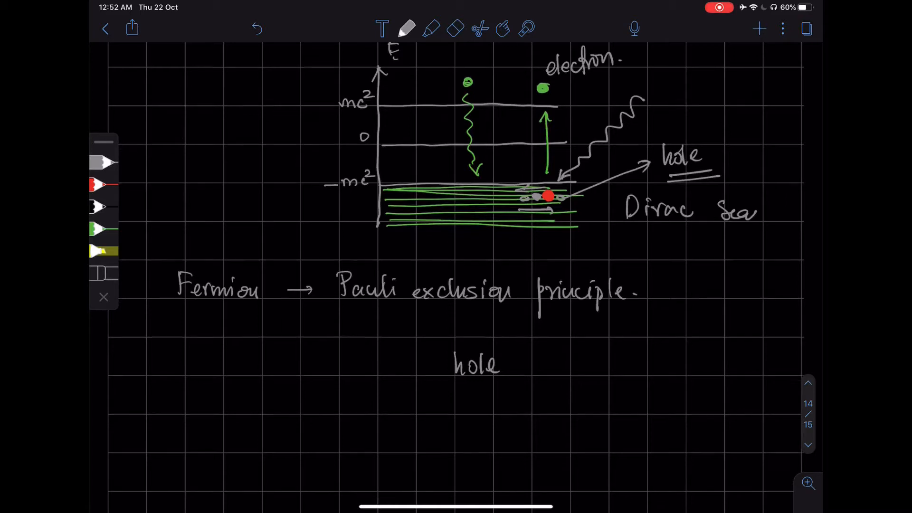
{"action": "scroll", "scroll_direction": "down", "scroll_amount": 3}
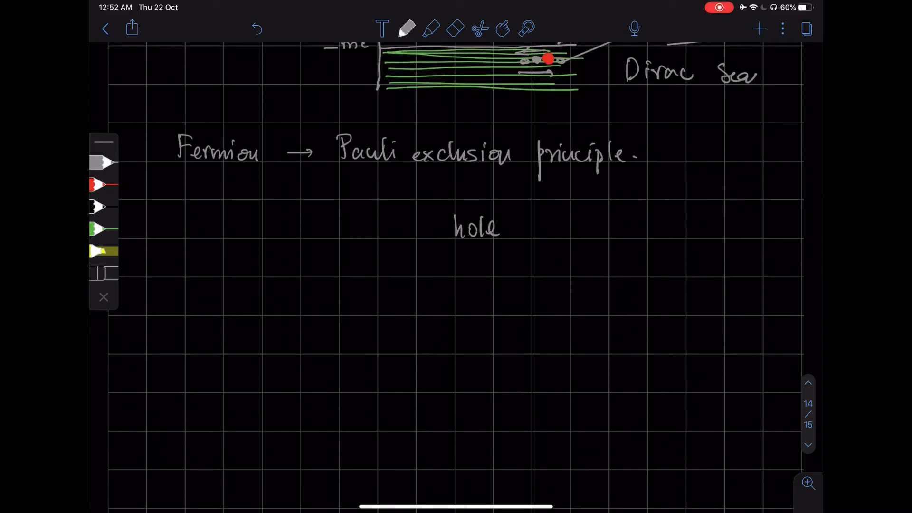